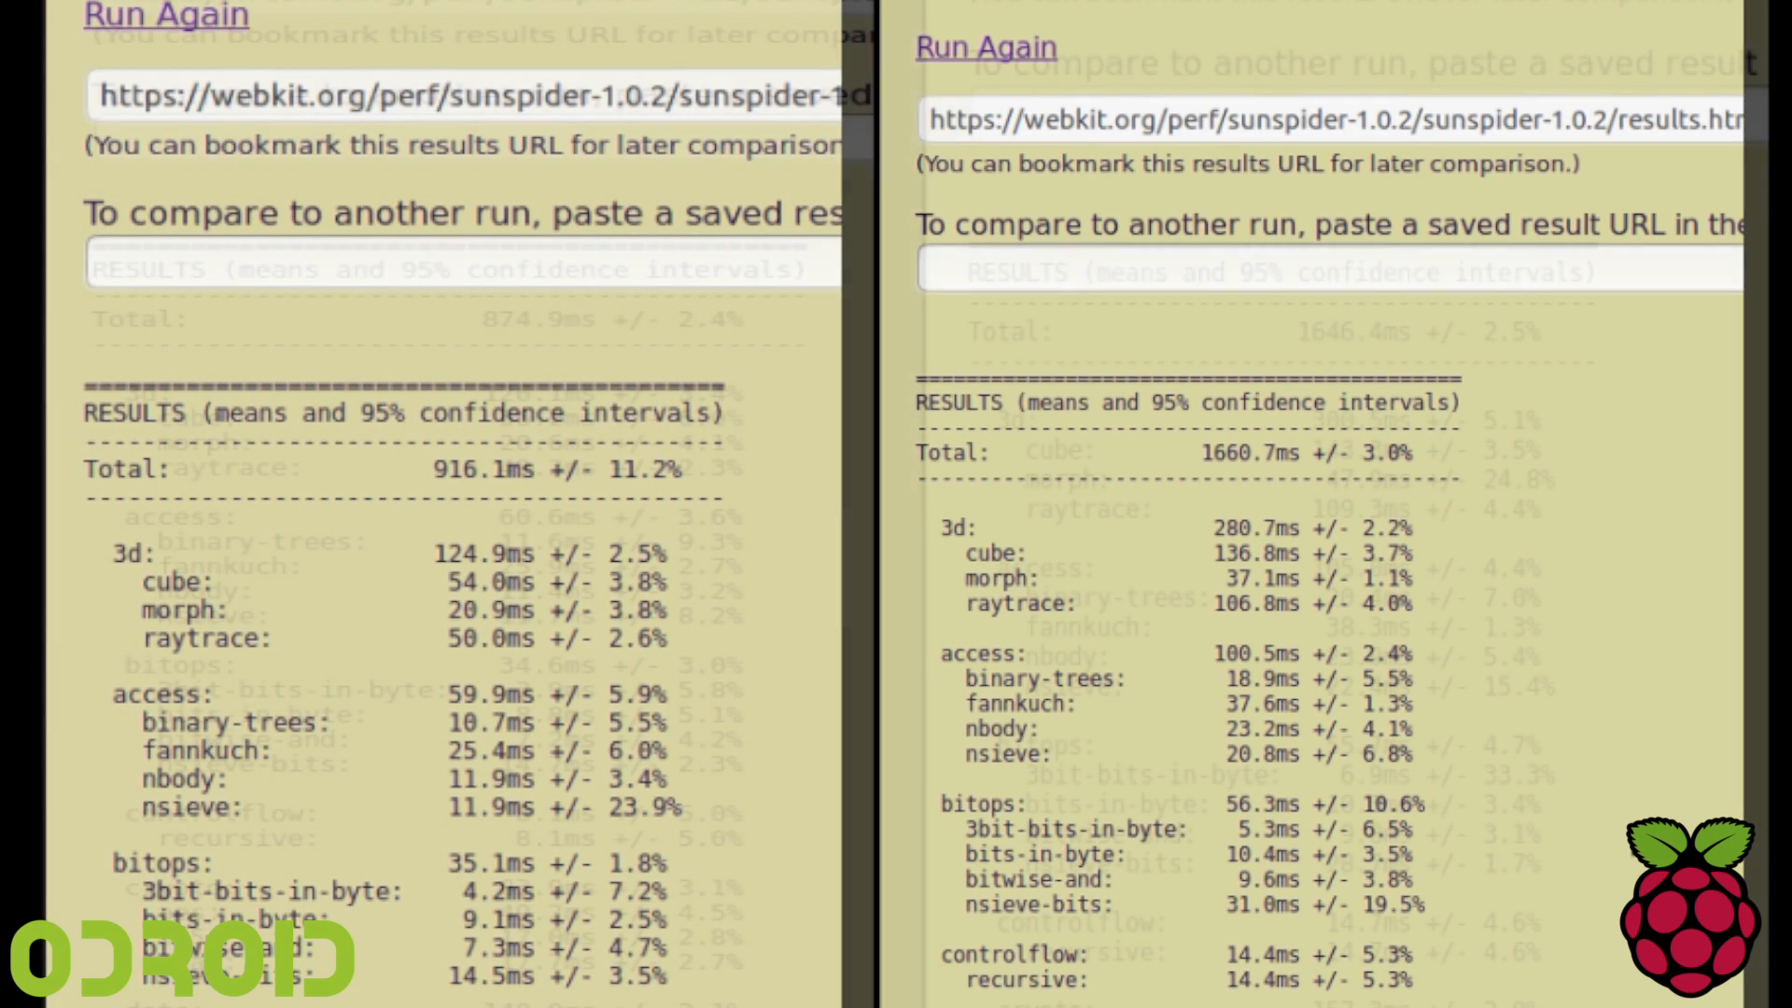
{"action": "scroll", "scroll_direction": "down", "scroll_amount": 3}
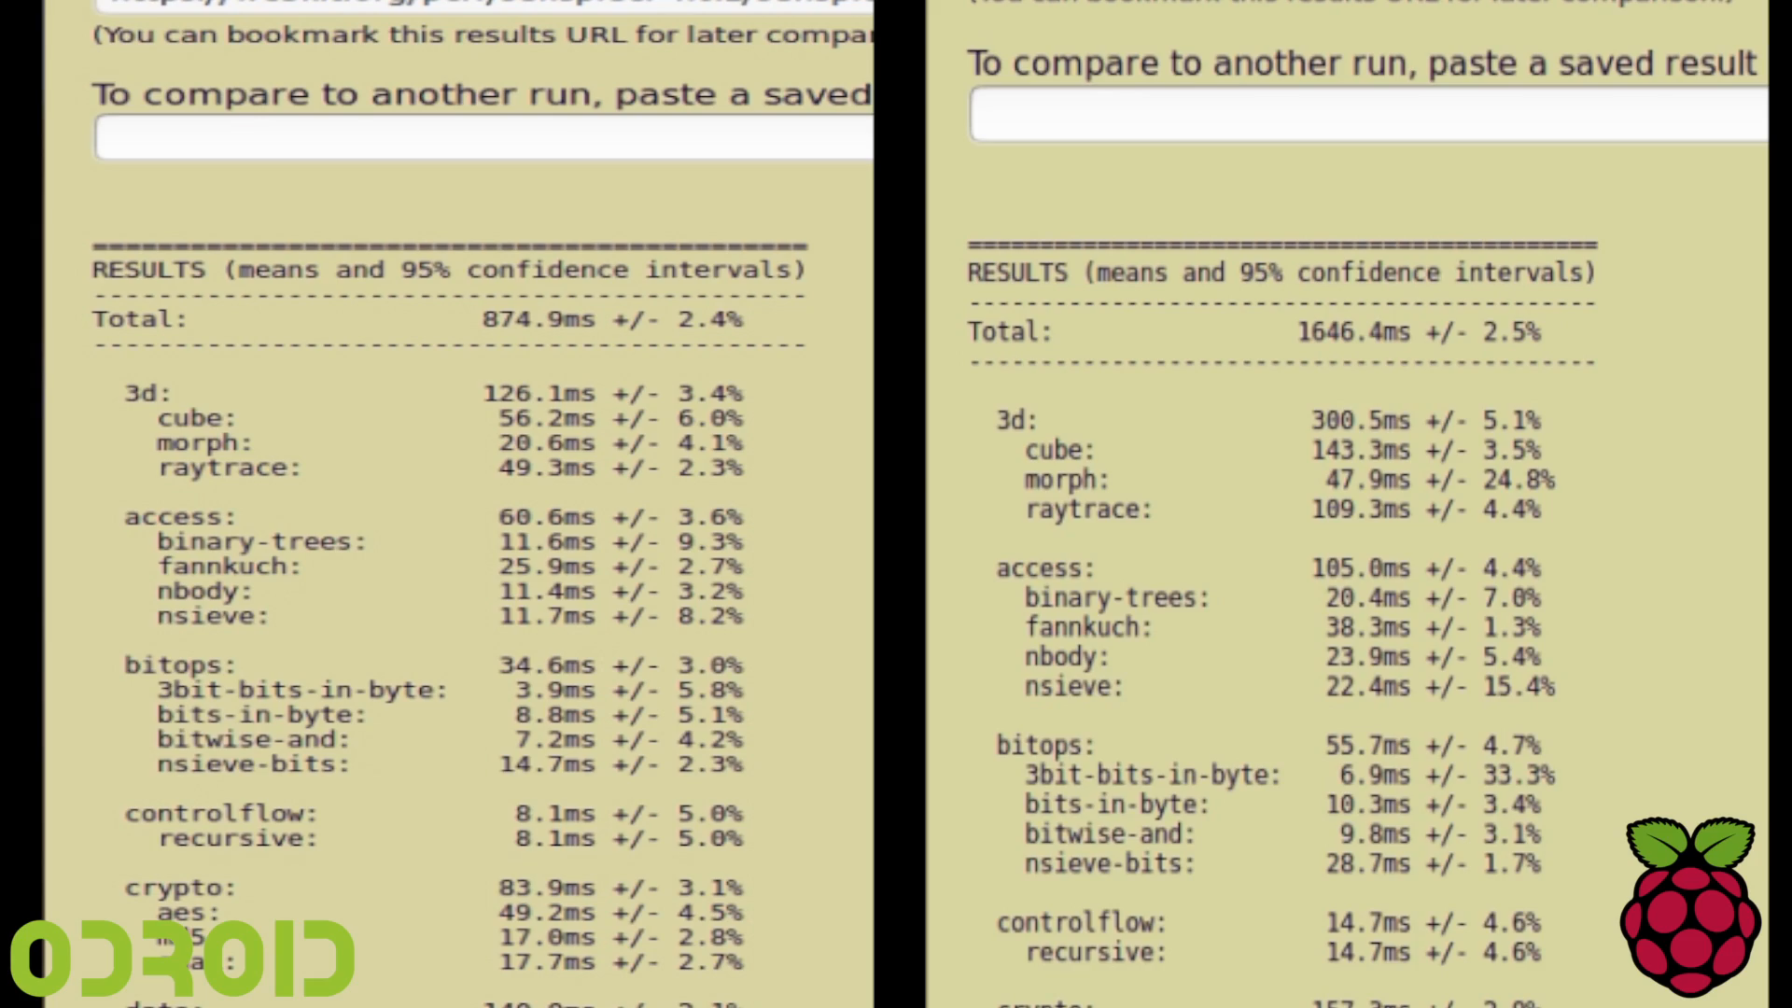